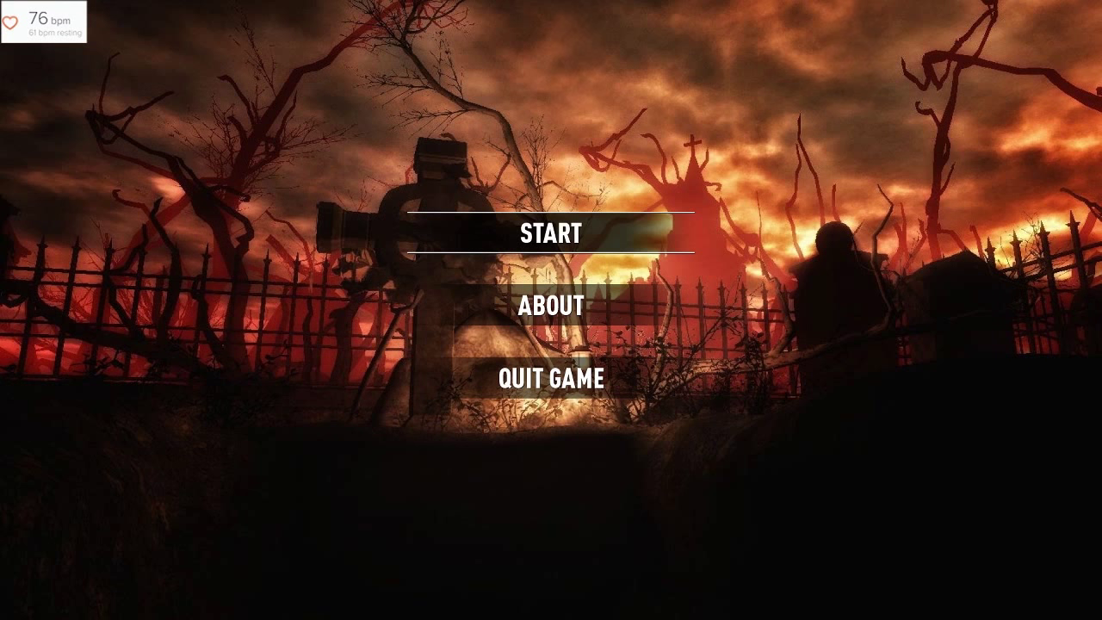
- Choose START on the title menu to begin a new game
{"action": "left_click", "coordinate": [547, 234]}
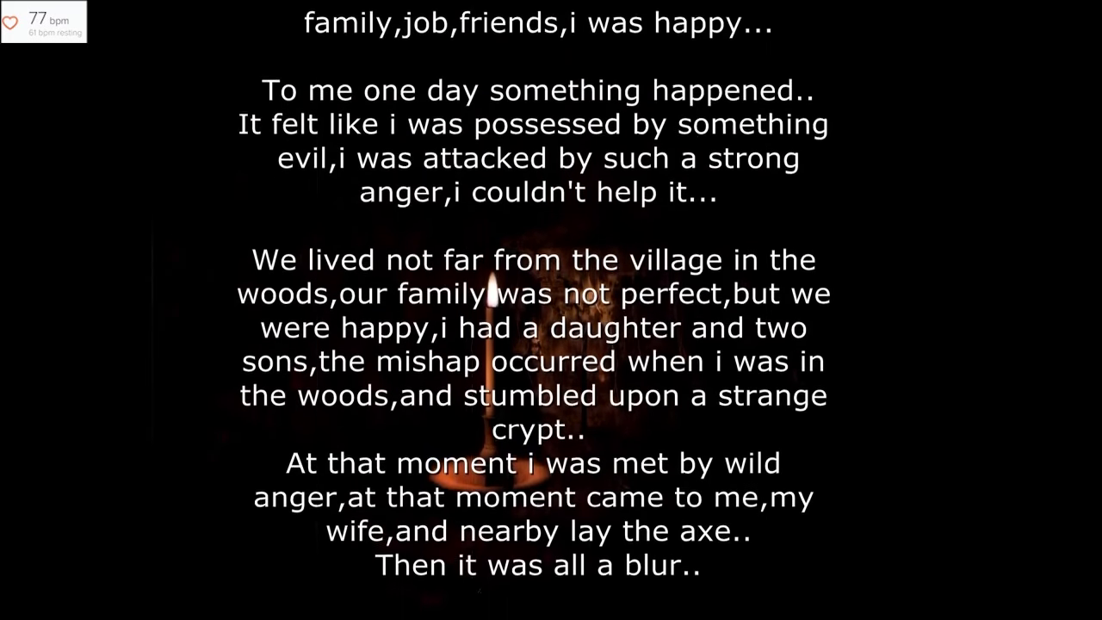
- Scroll through the intro story about the possession, the crypt and the axe
{"action": "scroll", "scroll_direction": "down", "scroll_amount": 3}
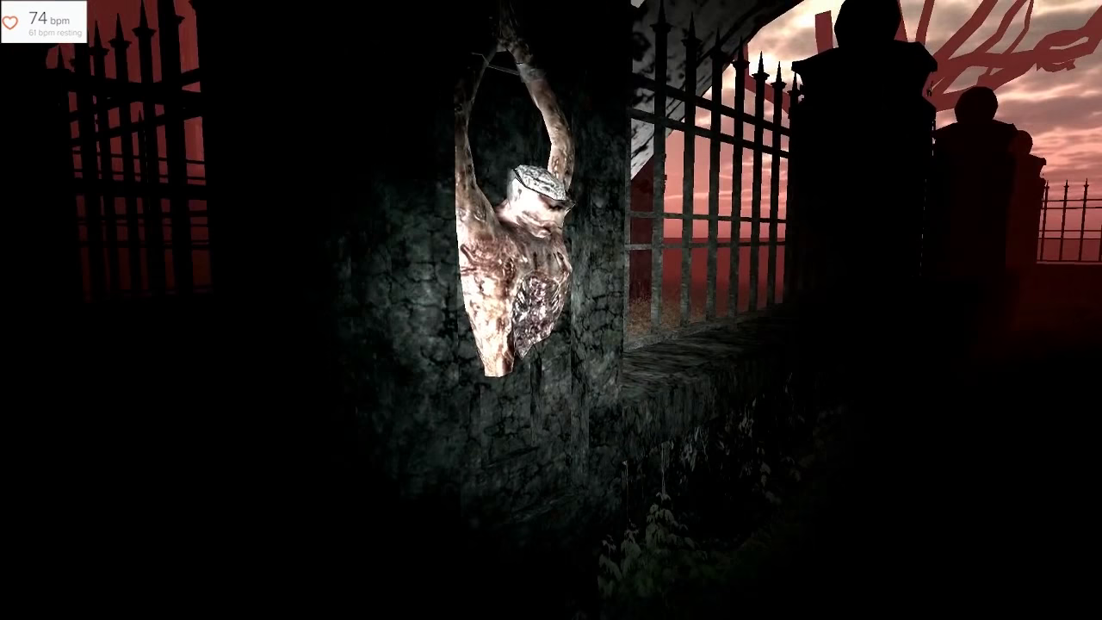
{"action": "mouse_move", "coordinate": [551, 310]}
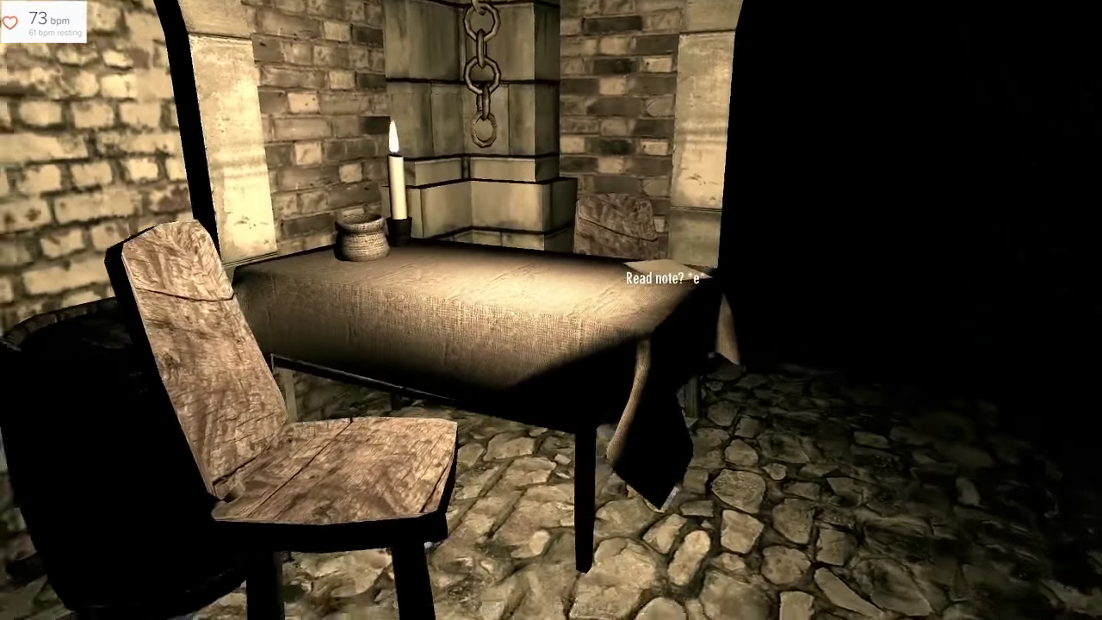
- Read the note on the table, put it away and continue toward the wooden door
{"action": "key", "text": "e"}
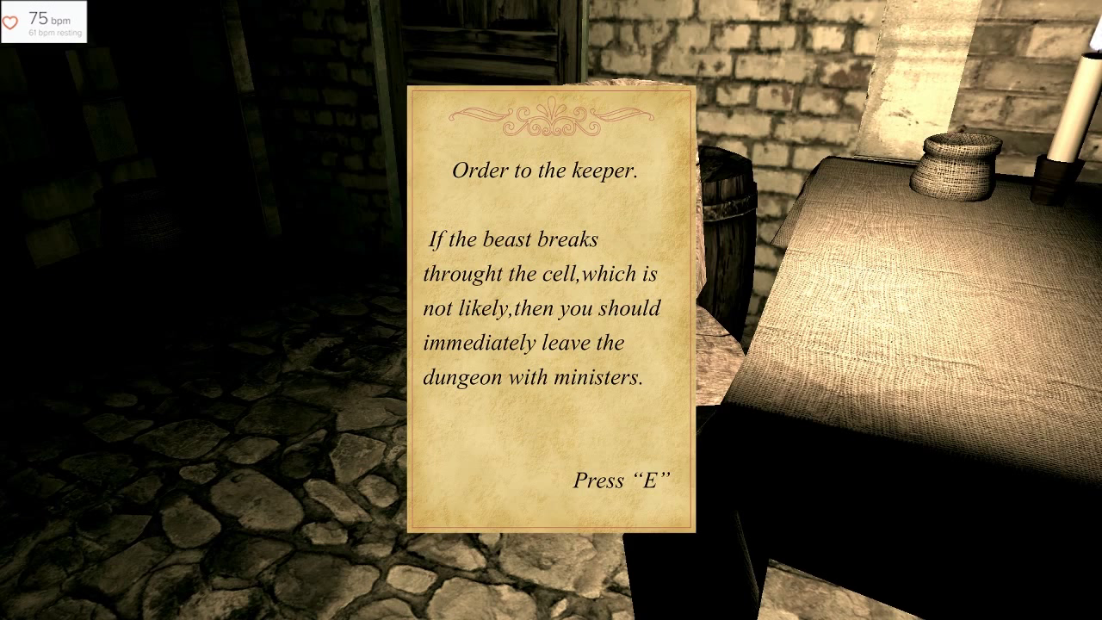
{"action": "key", "text": "e"}
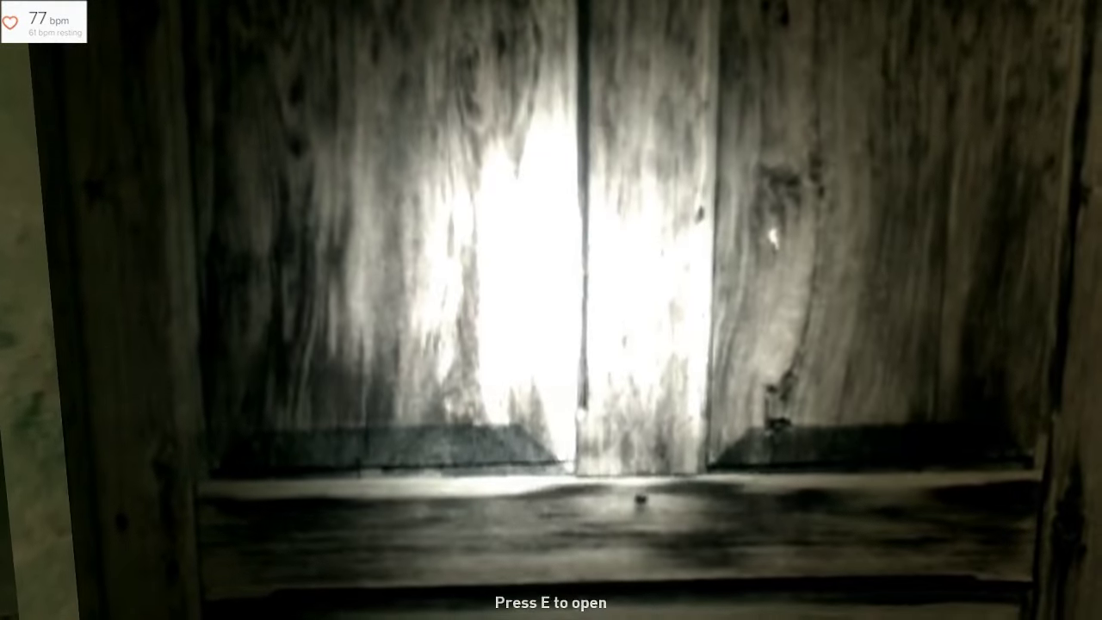
{"action": "key", "text": "e"}
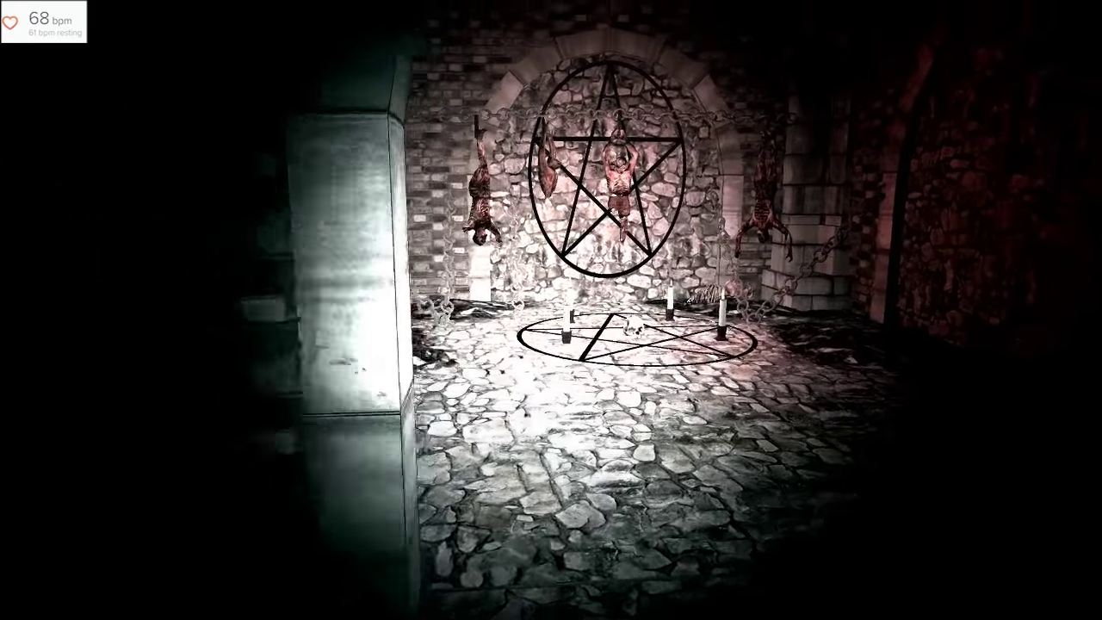
{"action": "mouse_move", "coordinate": [551, 309]}
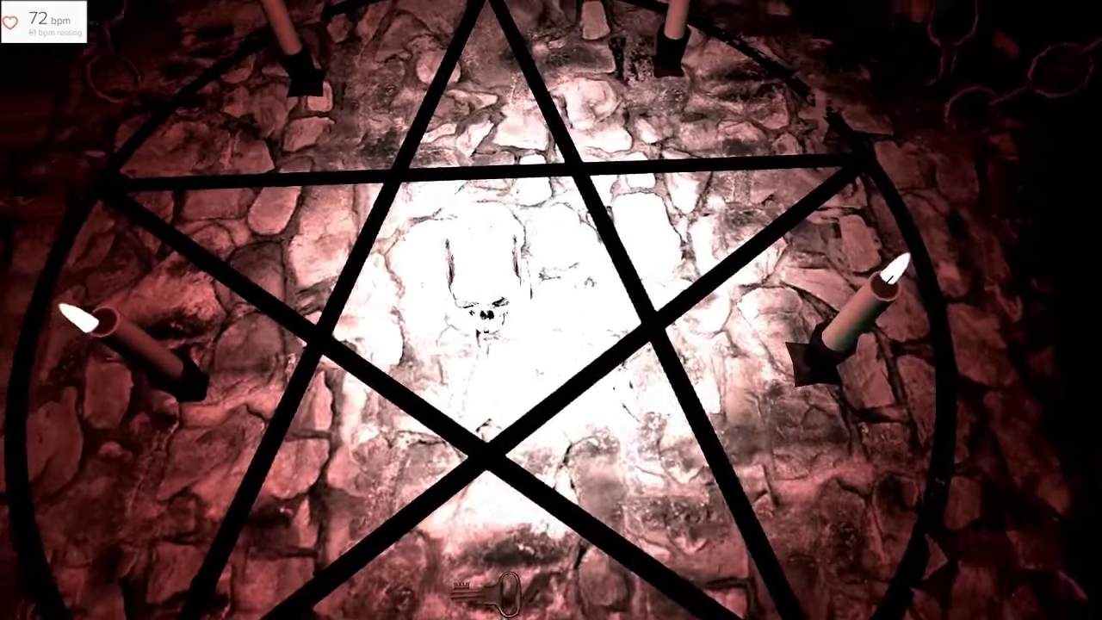
{"action": "mouse_move", "coordinate": [551, 310]}
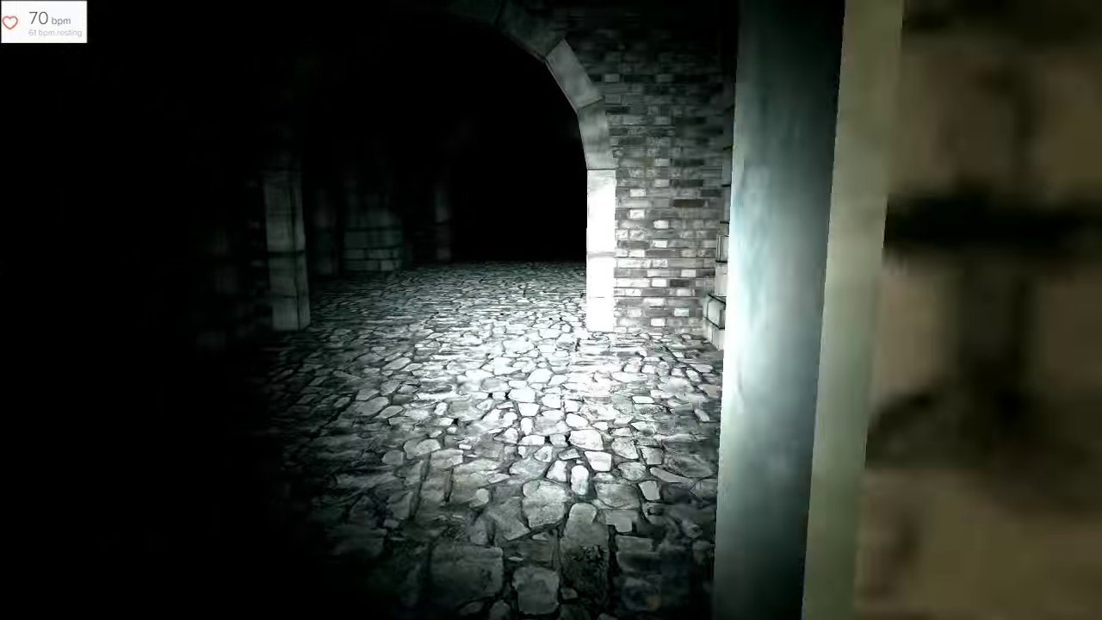
{"action": "mouse_move", "coordinate": [551, 310]}
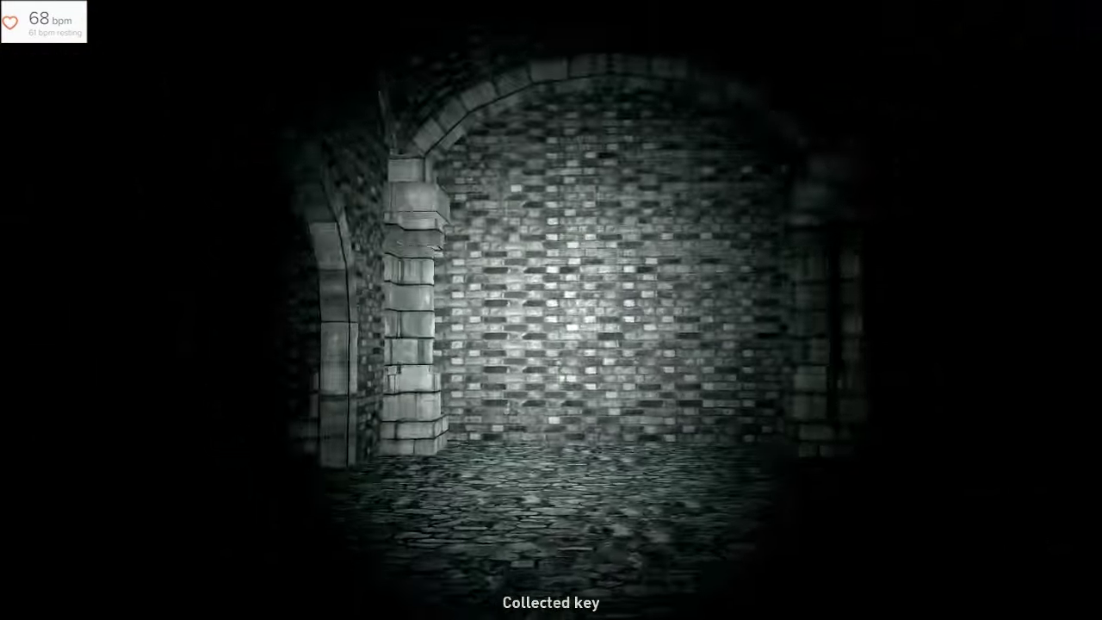
{"action": "mouse_move", "coordinate": [551, 309]}
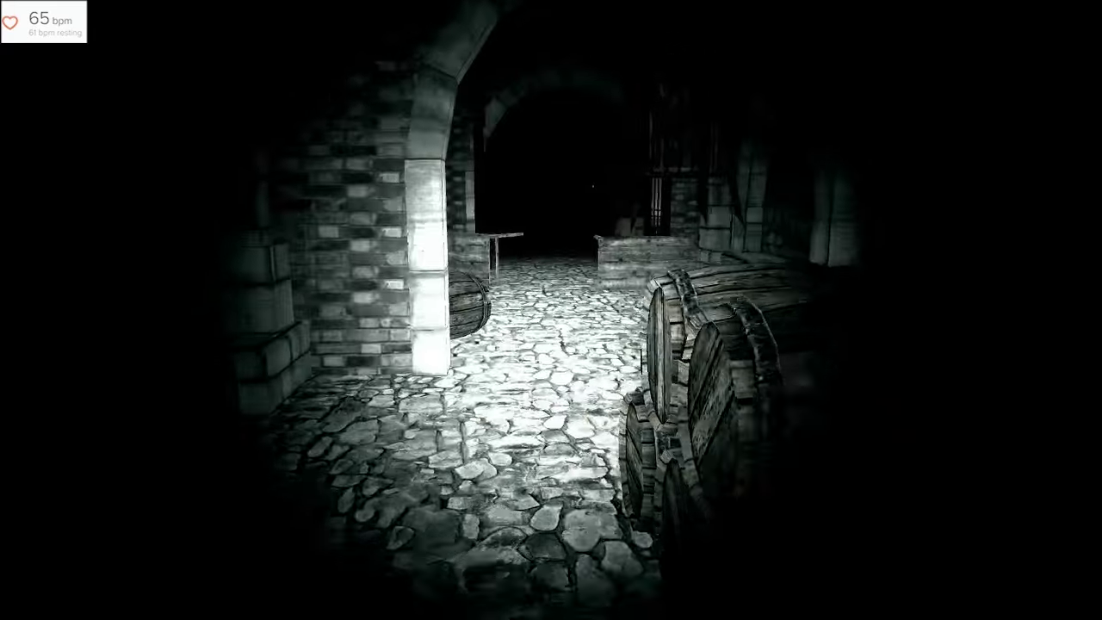
{"action": "mouse_move", "coordinate": [551, 309]}
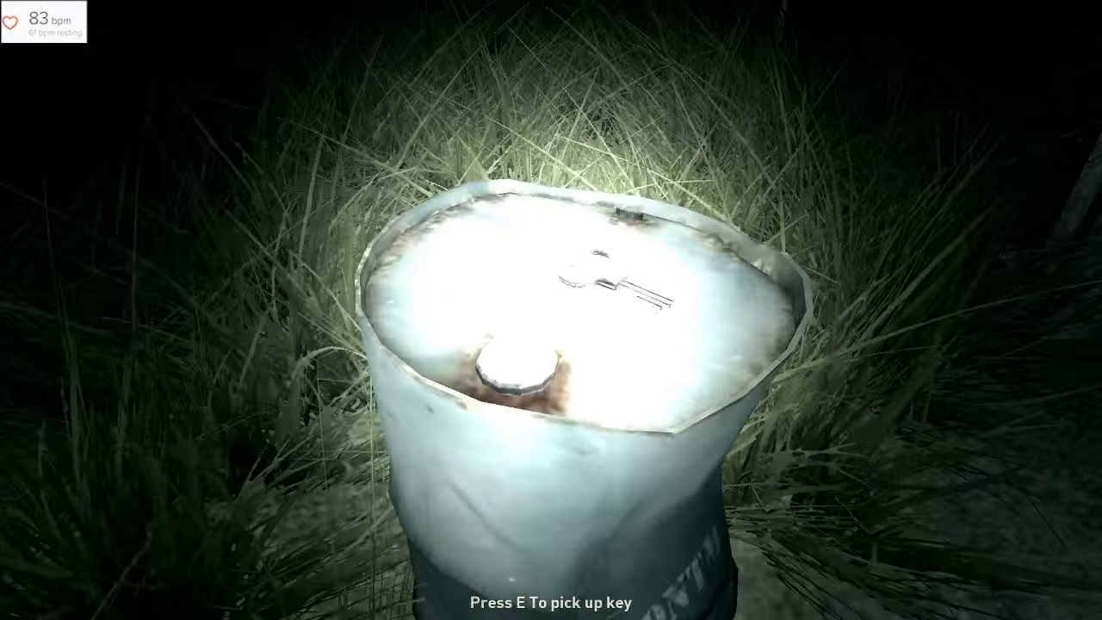
- Pick up the key lying in the bucket in the grass
{"action": "key", "text": "e"}
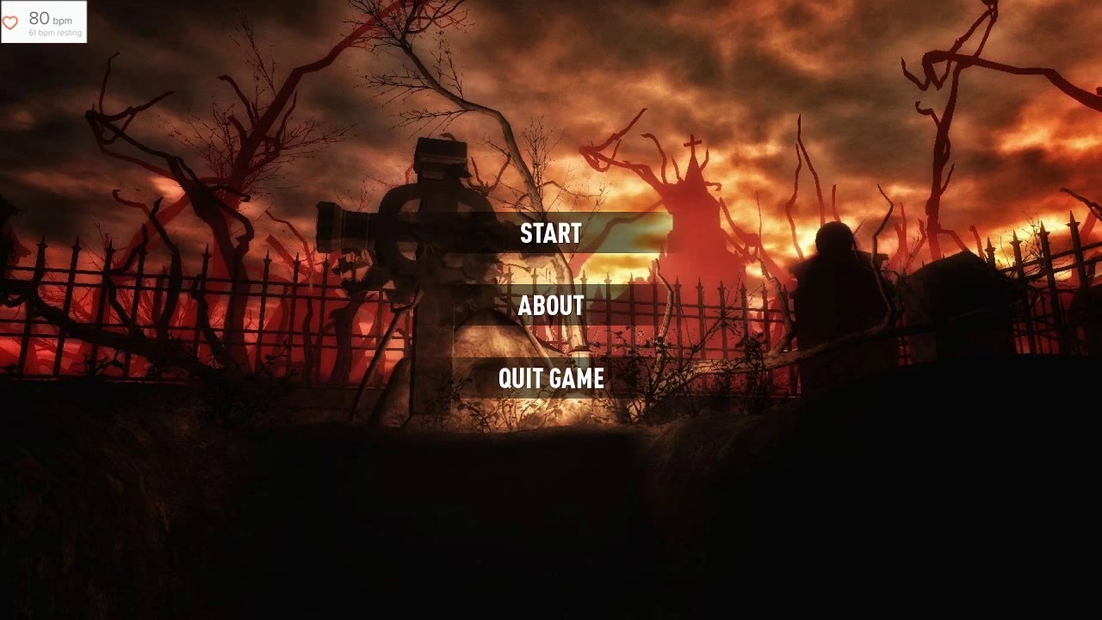
- Choose ABOUT on the title menu to view the controls list
{"action": "left_click", "coordinate": [545, 307]}
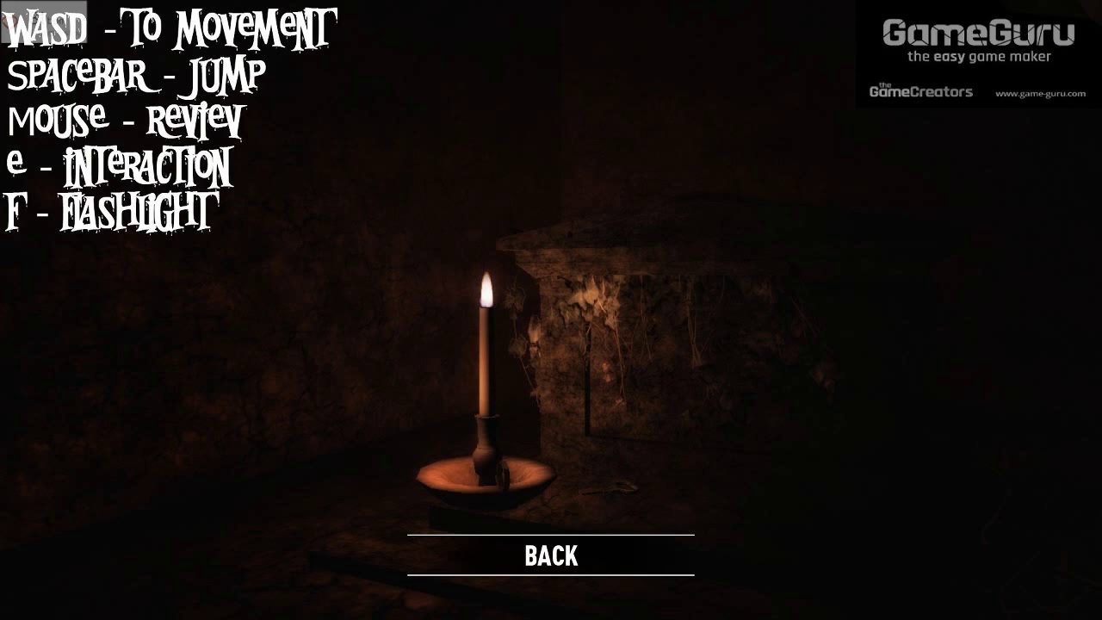
- Return from the About controls page to the title menu via BACK
{"action": "left_click", "coordinate": [550, 554]}
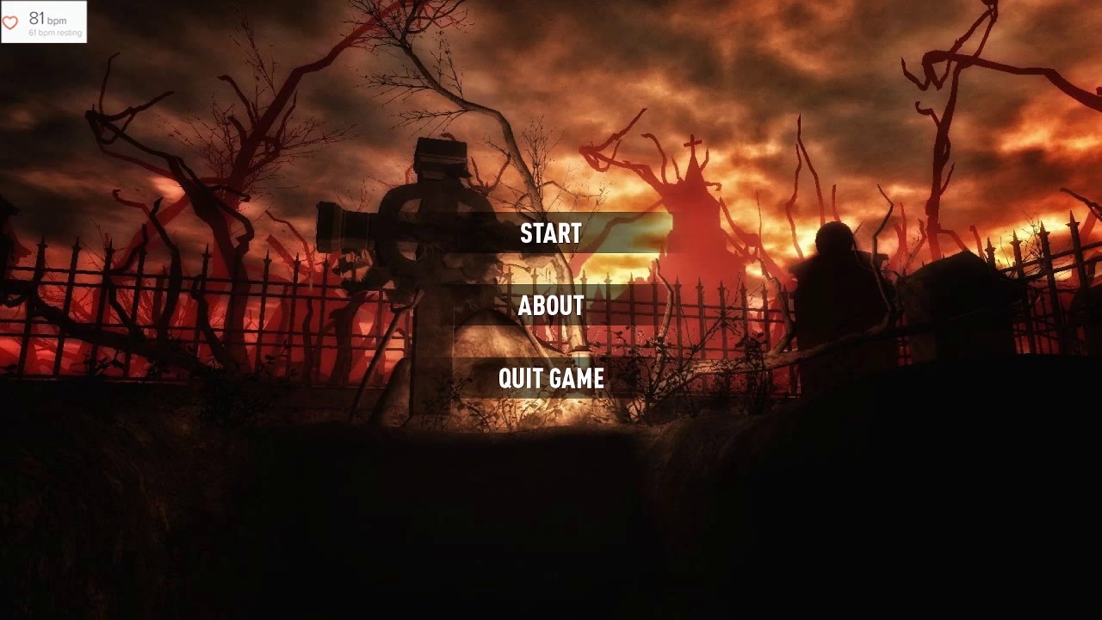